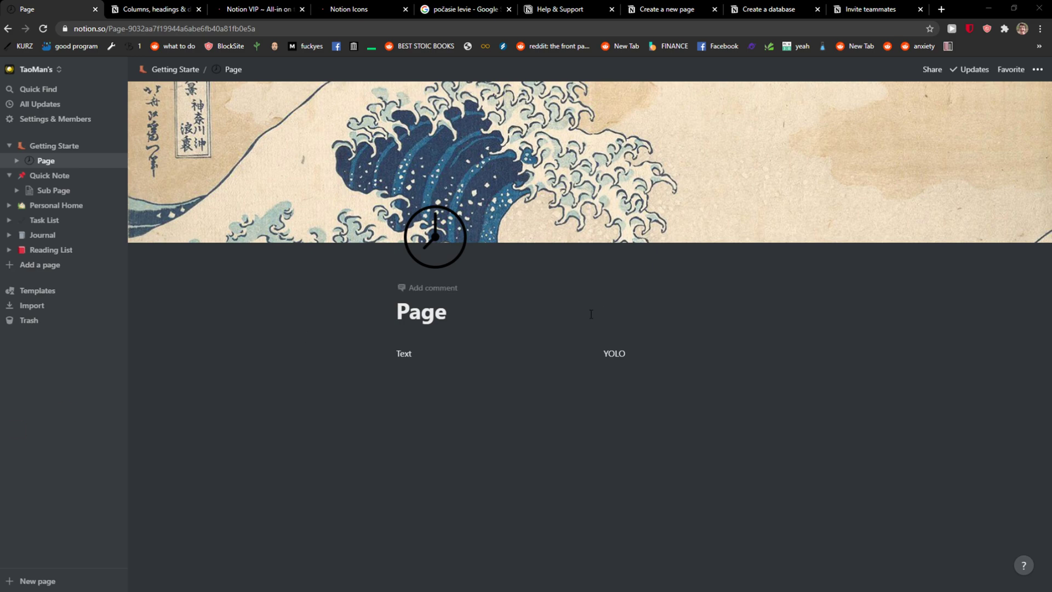
mouse_move(574, 318)
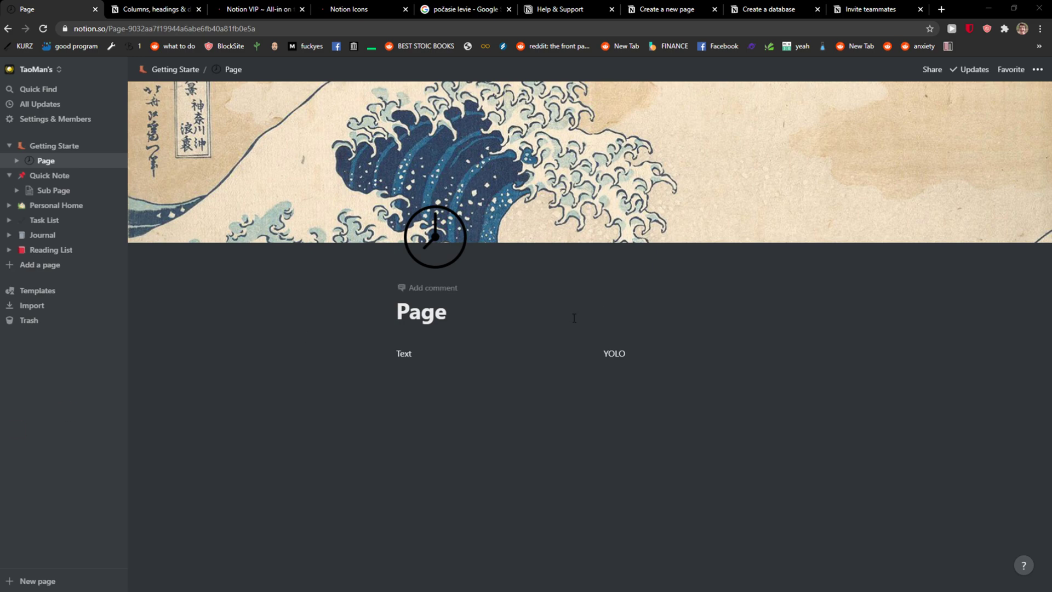
mouse_move(583, 318)
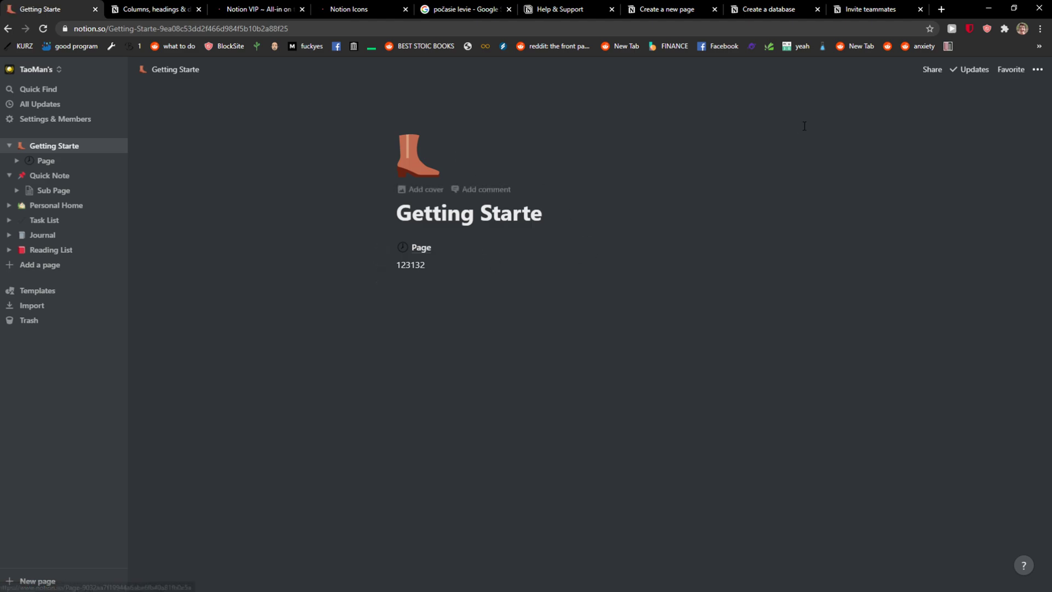
- Start inviting people from Share and reveal the full access, edit, comment and view permission levels
click(931, 70)
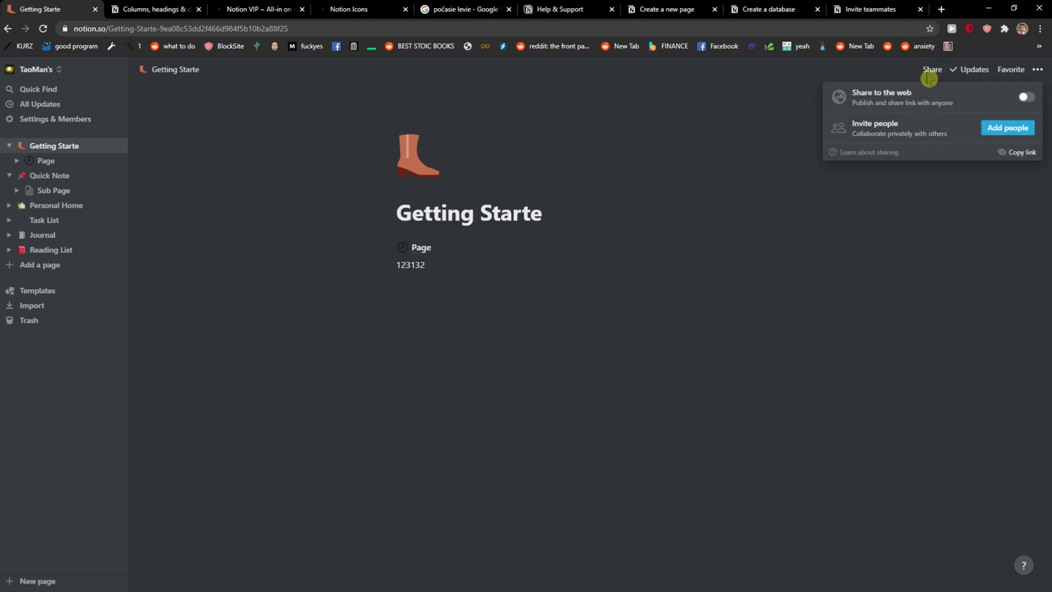
click(1007, 127)
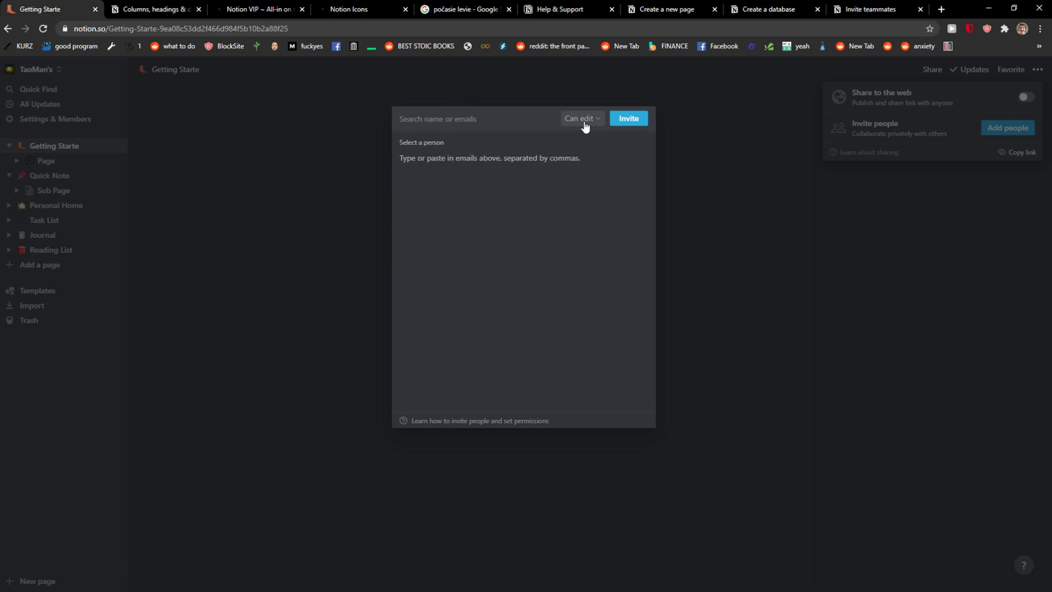
click(581, 118)
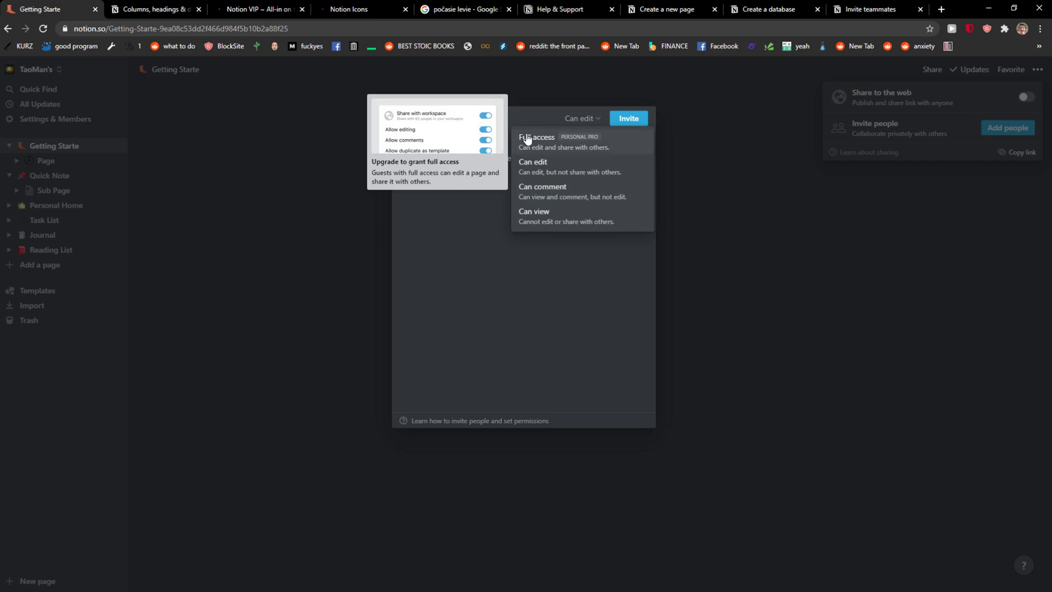
mouse_move(524, 141)
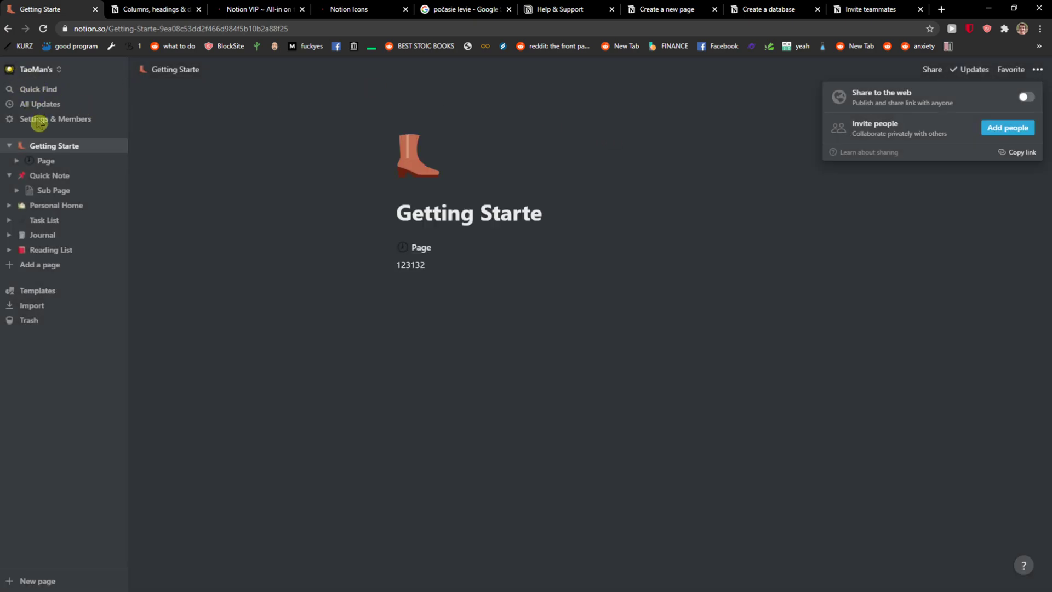
- Show the workspace Members list in Settings & Members, with its single admin member
click(54, 118)
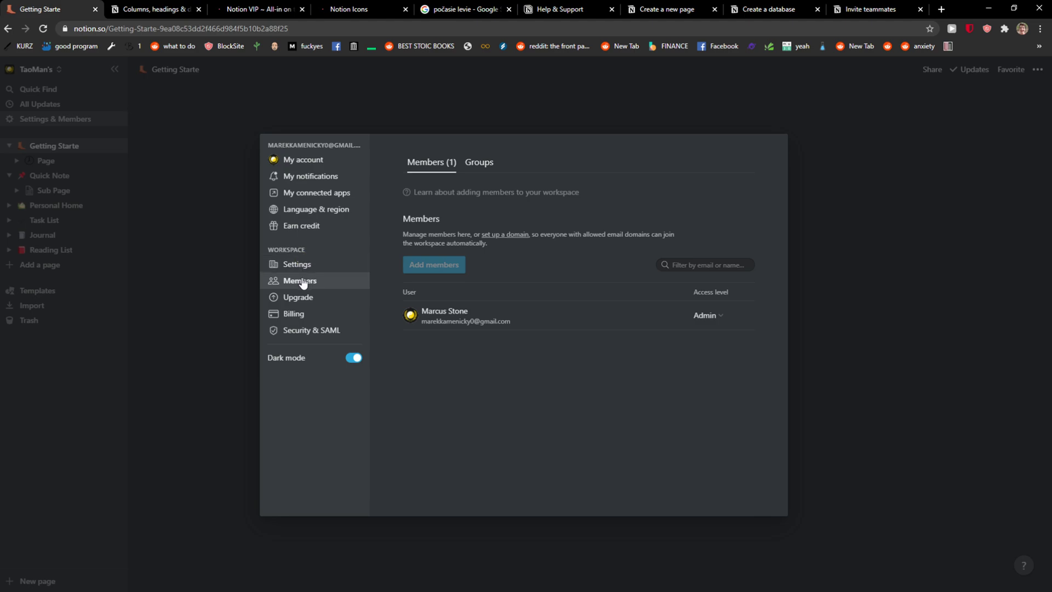
mouse_move(436, 197)
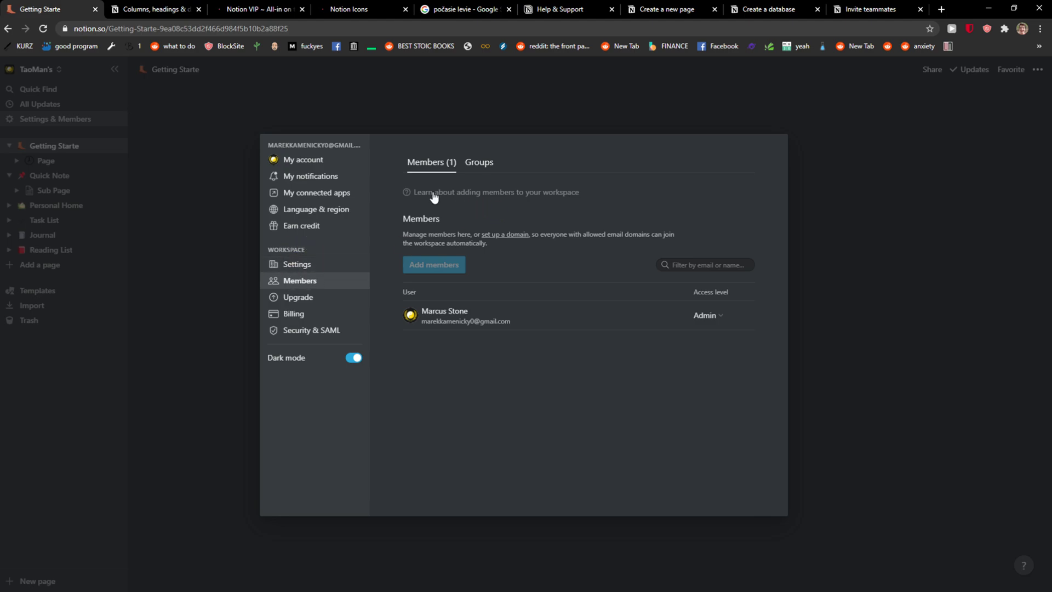